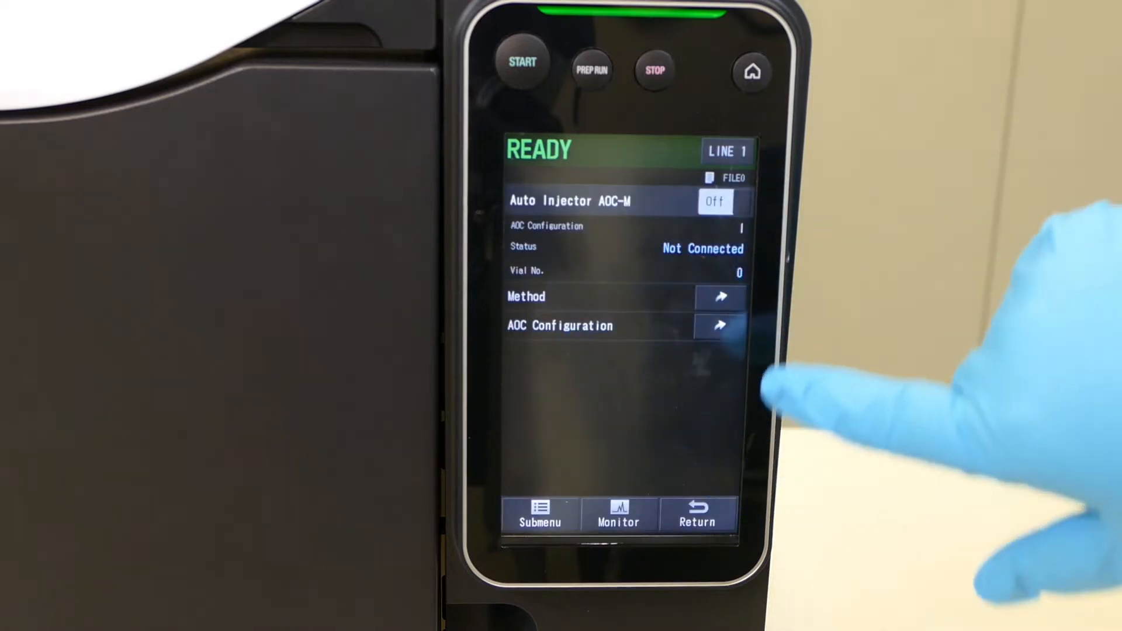
Step: Toggle the AOC-M auto injector from Off to On; status remains Not Connected
left_click(715, 201)
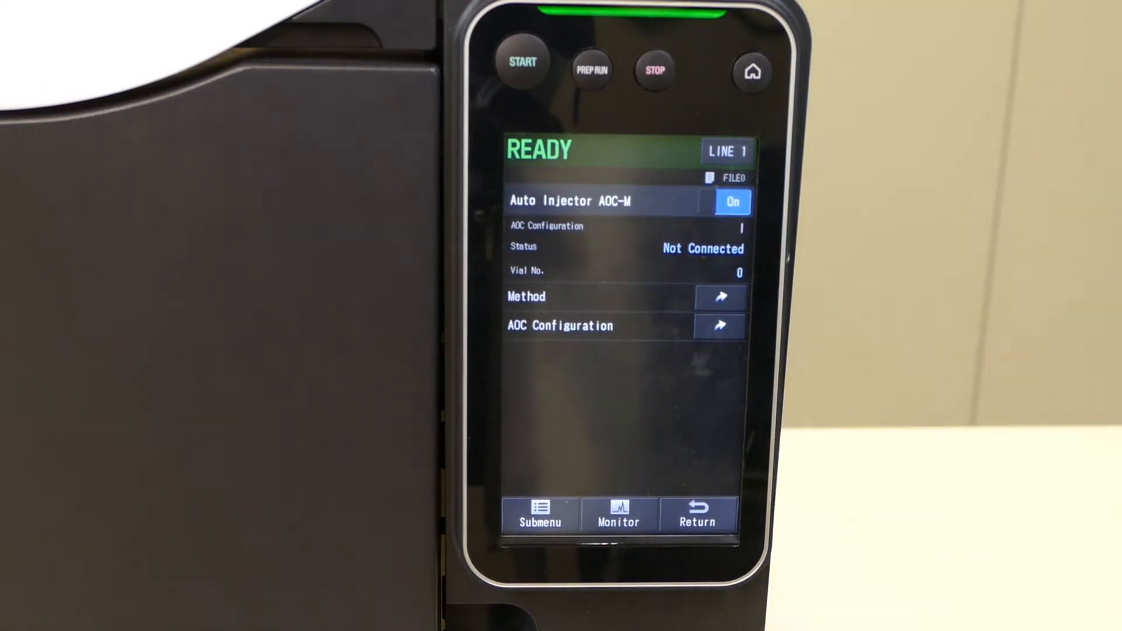